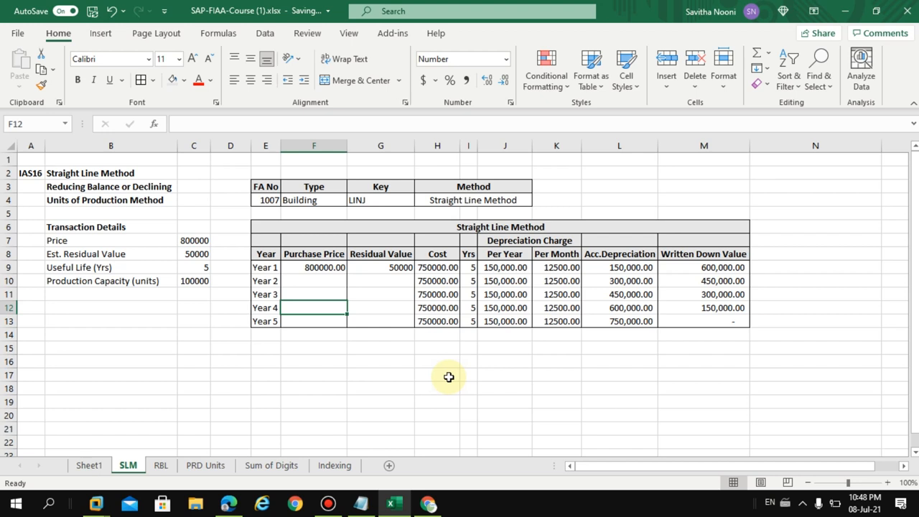
{"action": "mouse_move", "coordinate": [405, 358]}
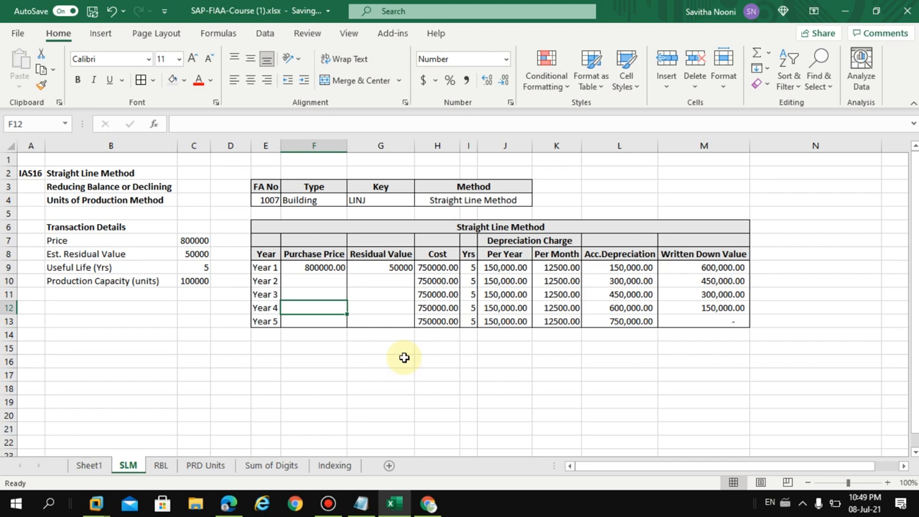
{"action": "mouse_move", "coordinate": [108, 216]}
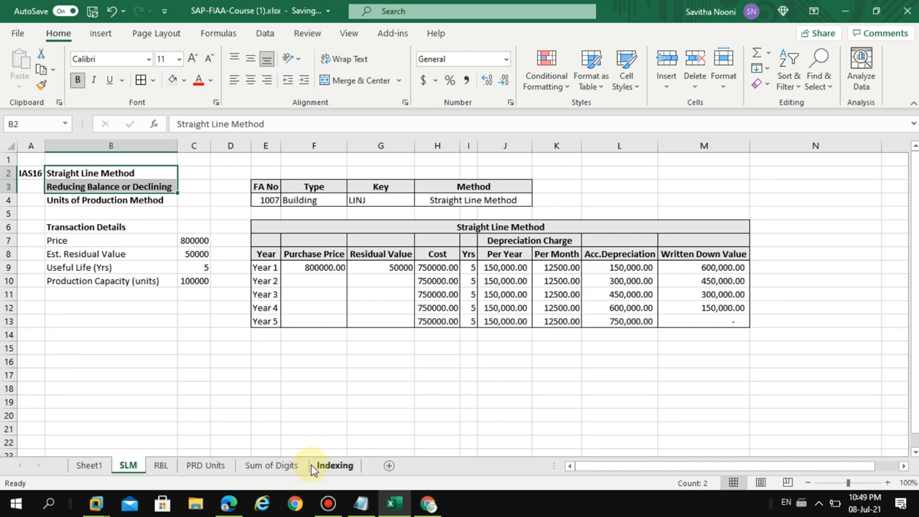
{"action": "mouse_move", "coordinate": [305, 456]}
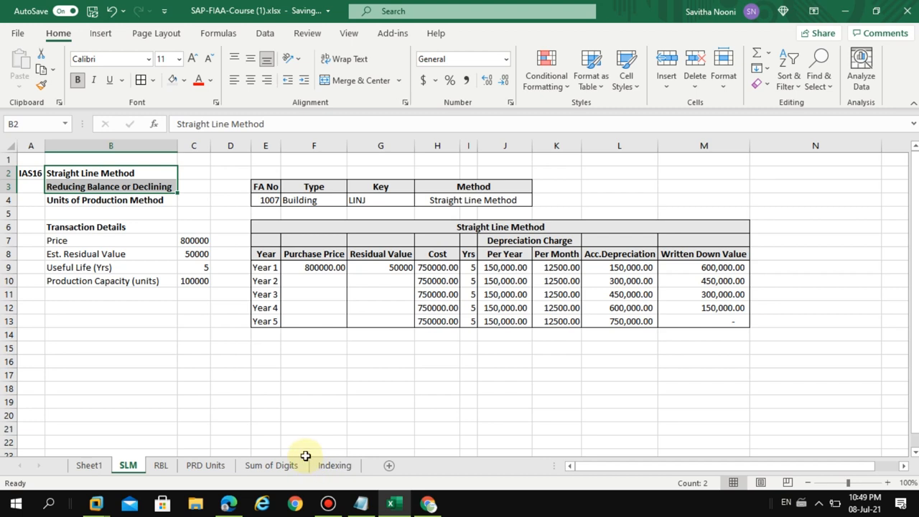
{"action": "mouse_move", "coordinate": [300, 441]}
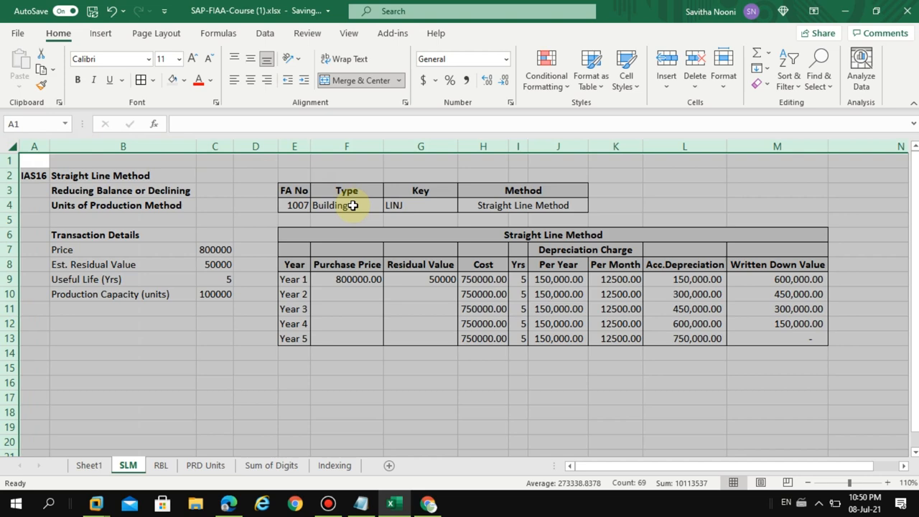
{"action": "mouse_move", "coordinate": [187, 329]}
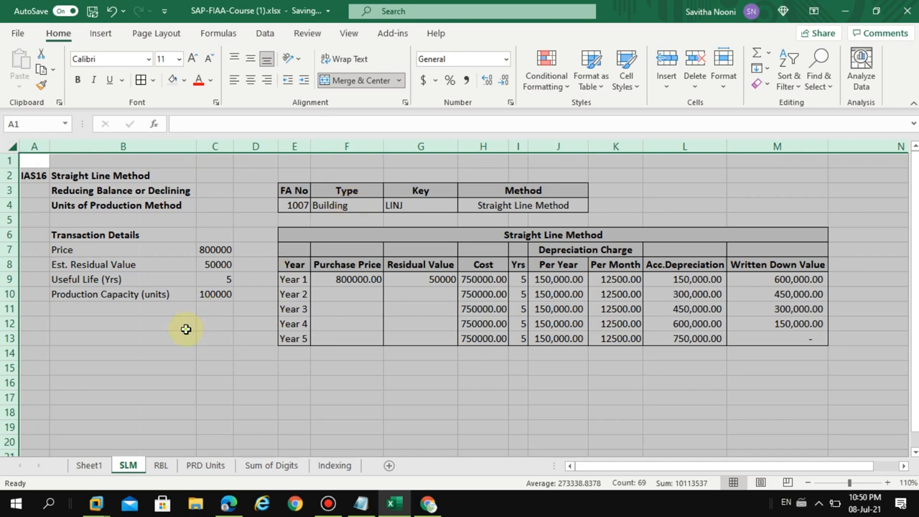
Review the transaction details: price 800000 and estimated residual value 100000 entries.
{"action": "left_click", "coordinate": [124, 250]}
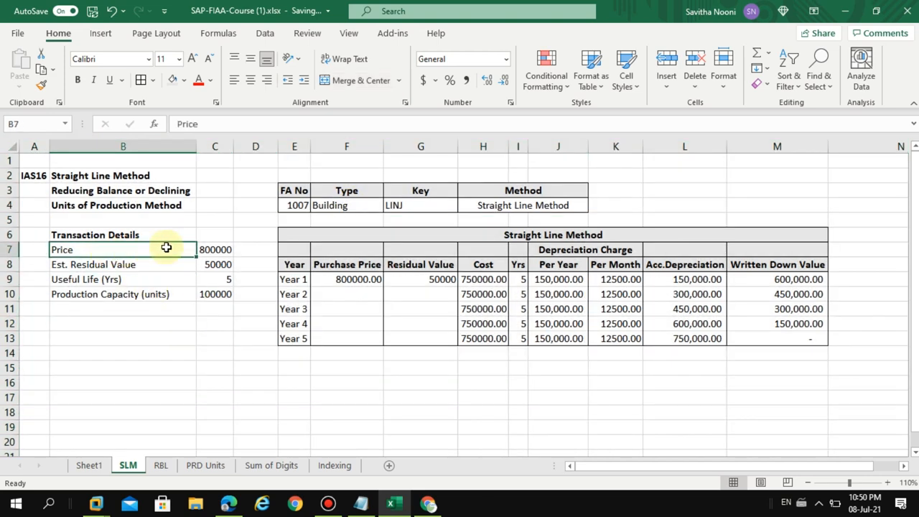
{"action": "left_click_drag", "start_coordinate": [123, 250], "coordinate": [215, 250]}
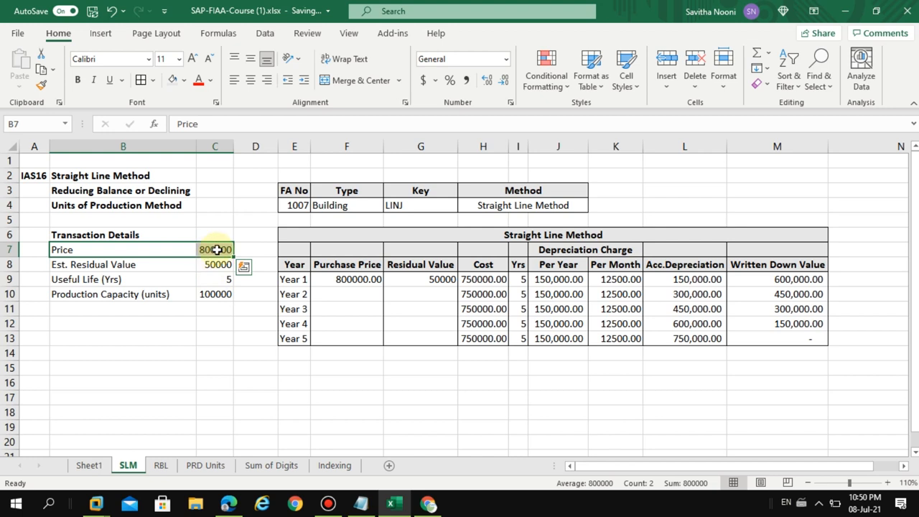
{"action": "left_click", "coordinate": [124, 265]}
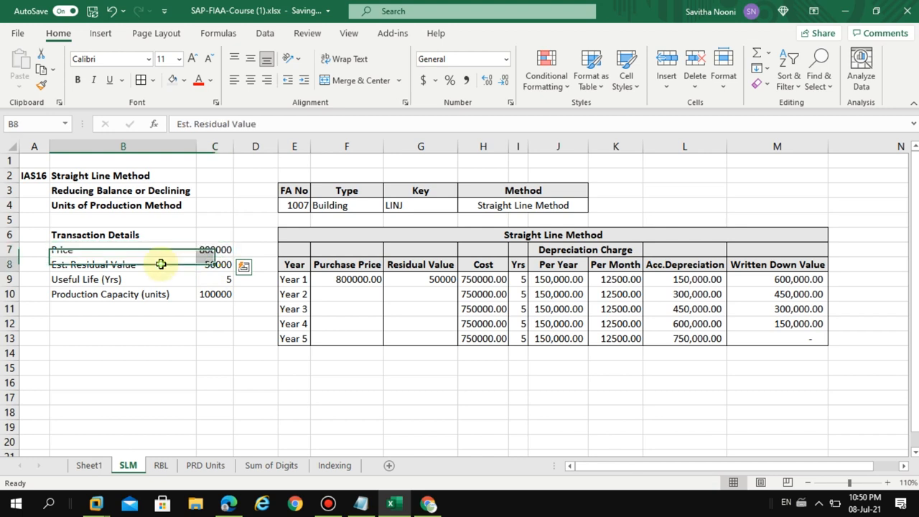
{"action": "left_click", "coordinate": [215, 264]}
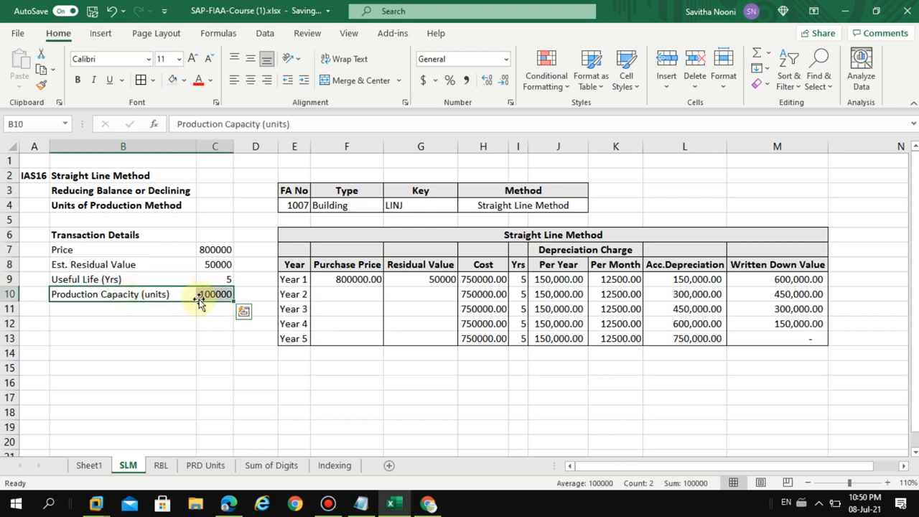
{"action": "mouse_move", "coordinate": [89, 275]}
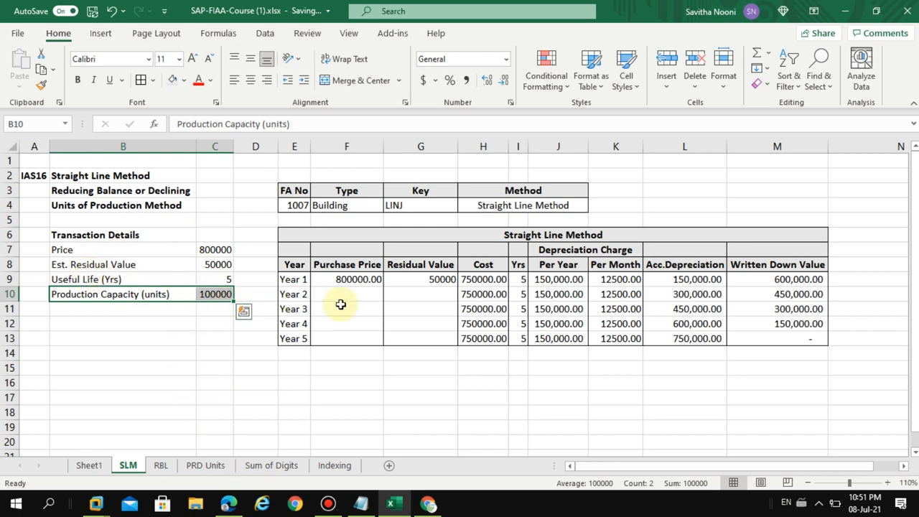
Check the Year 1 cost 800000, residual 50000 and per-year charge formulas, leaving them unchanged.
{"action": "left_click", "coordinate": [348, 279]}
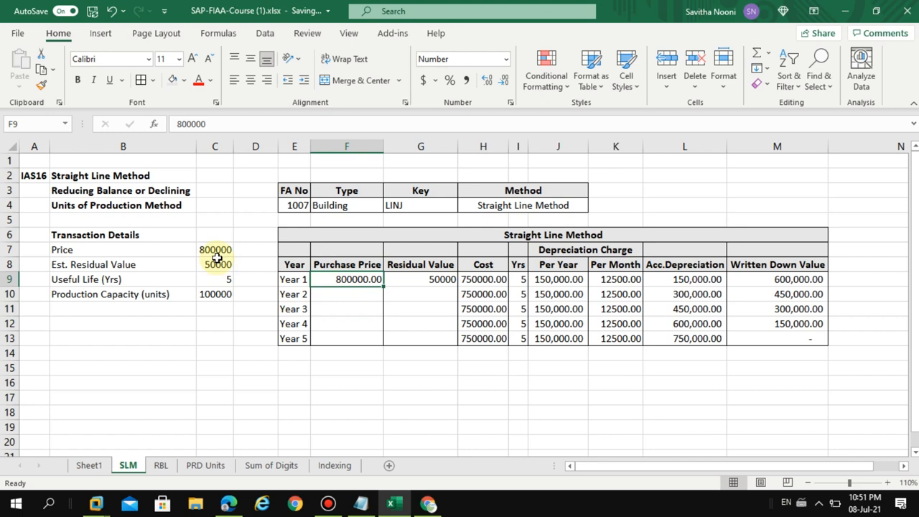
{"action": "left_click", "coordinate": [215, 250]}
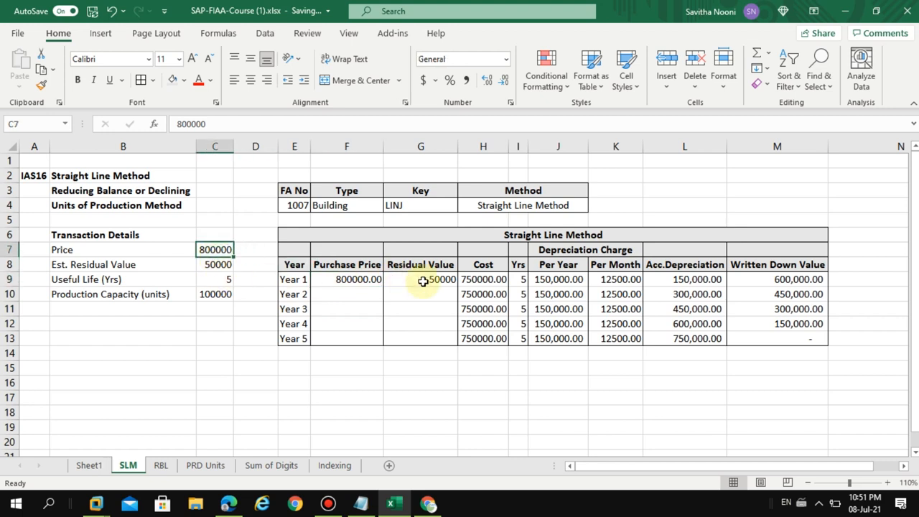
{"action": "left_click", "coordinate": [420, 279]}
{"action": "type", "text": "=F9-G9"}
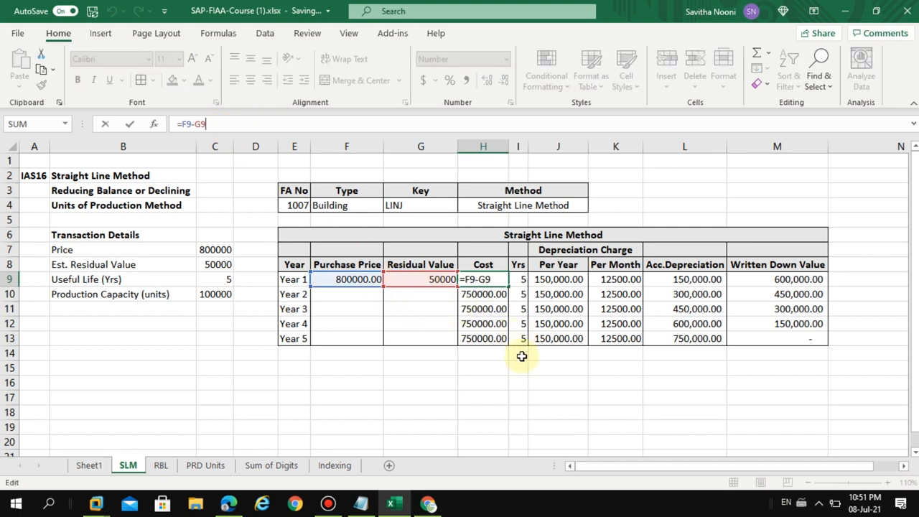
{"action": "key", "text": "Return"}
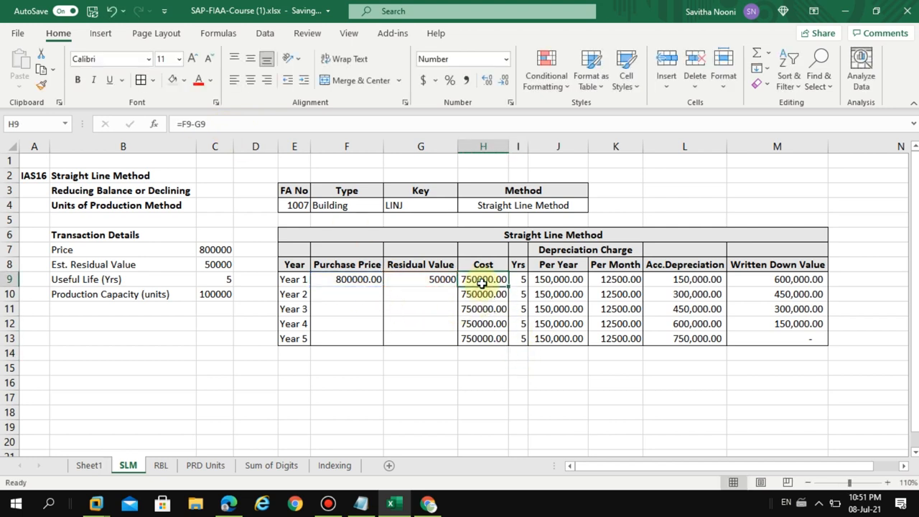
{"action": "mouse_move", "coordinate": [476, 293]}
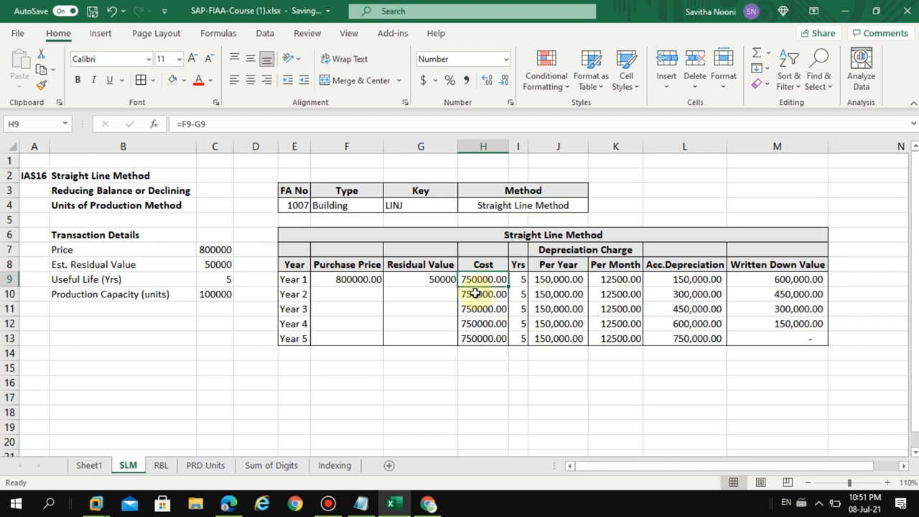
{"action": "mouse_move", "coordinate": [267, 264]}
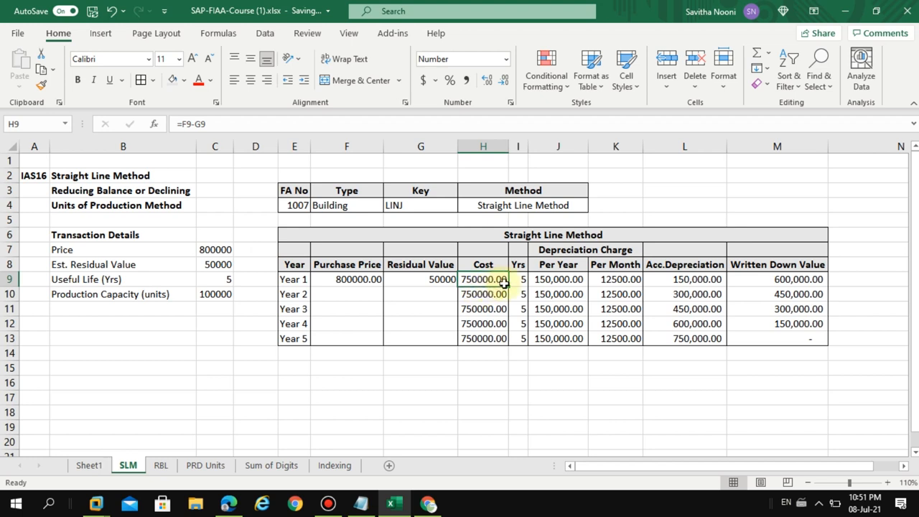
{"action": "left_click", "coordinate": [557, 279]}
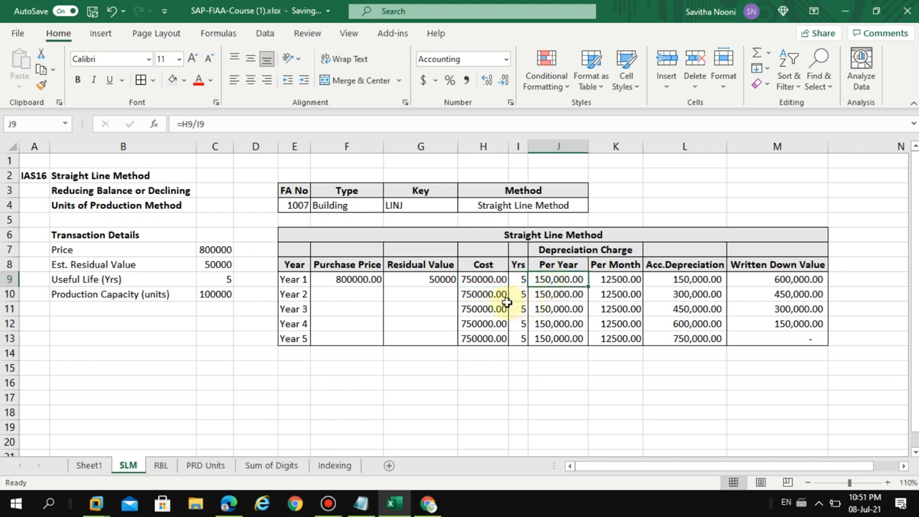
{"action": "left_click", "coordinate": [518, 279]}
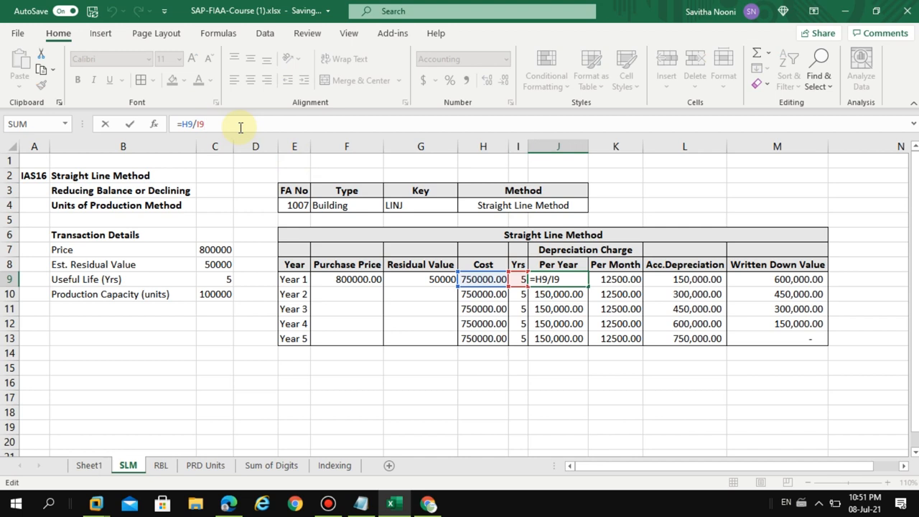
{"action": "key", "text": "Return"}
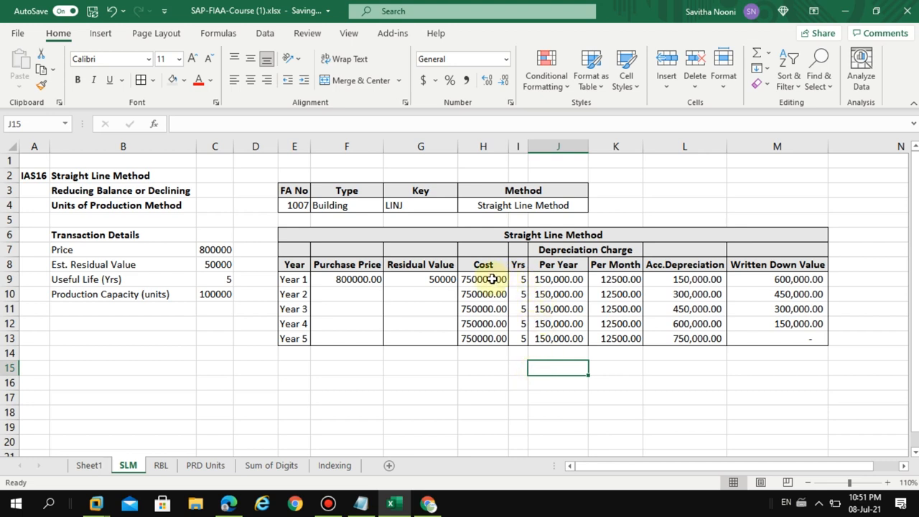
Total the per-year charges (450000 after three years) against the accumulated depreciation column.
{"action": "left_click_drag", "start_coordinate": [482, 278], "coordinate": [482, 339]}
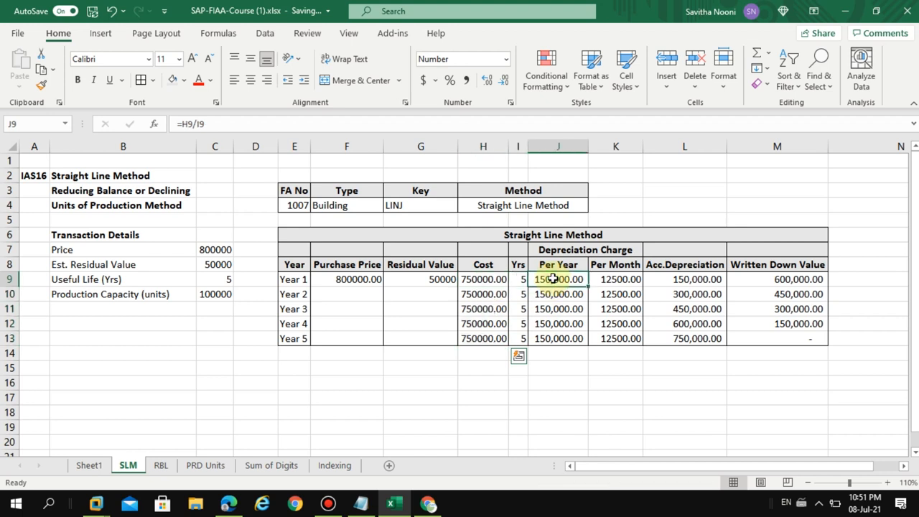
{"action": "left_click_drag", "start_coordinate": [557, 278], "coordinate": [557, 339]}
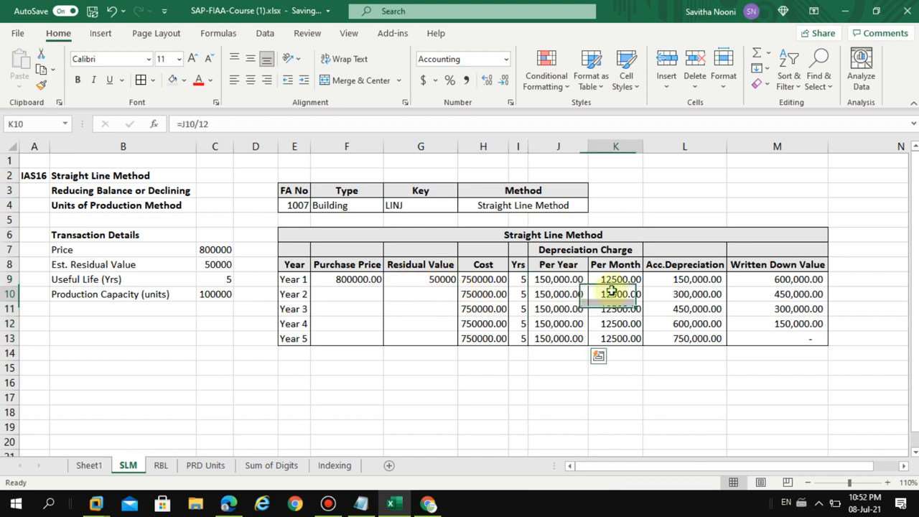
{"action": "left_click", "coordinate": [614, 279]}
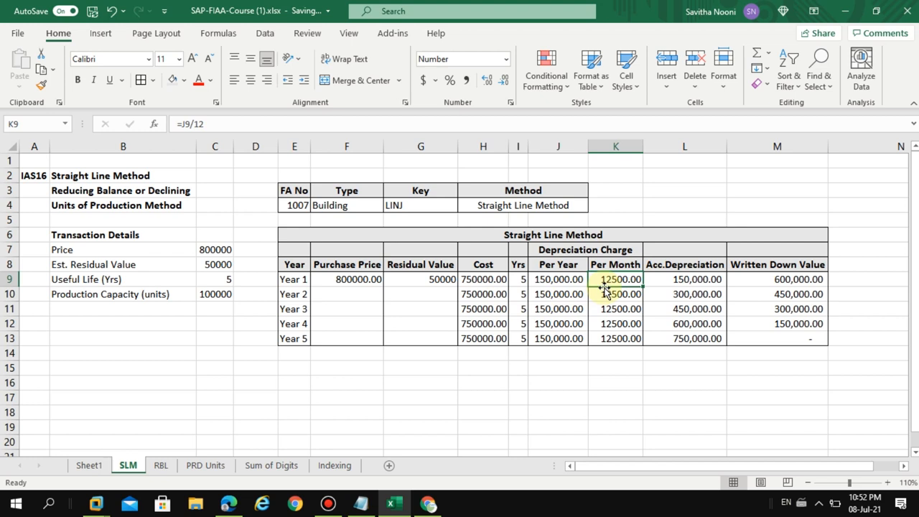
{"action": "left_click", "coordinate": [684, 279]}
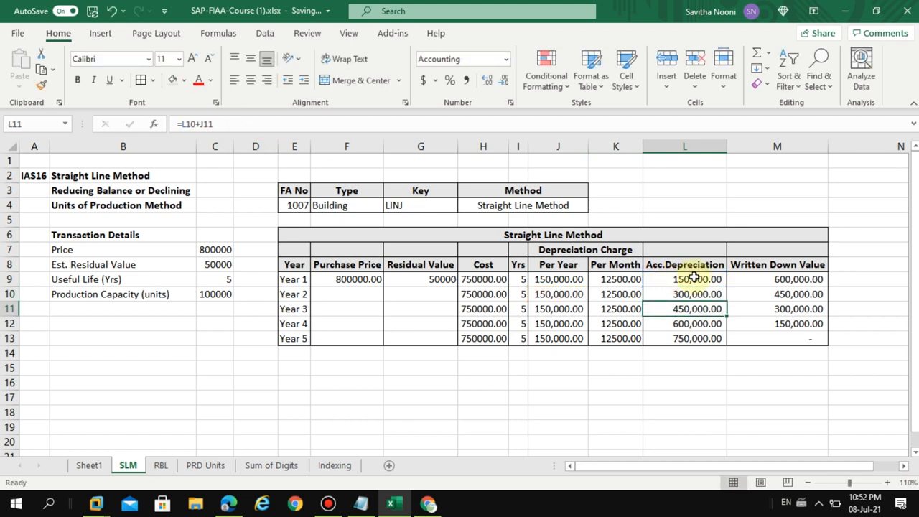
{"action": "left_click", "coordinate": [557, 279]}
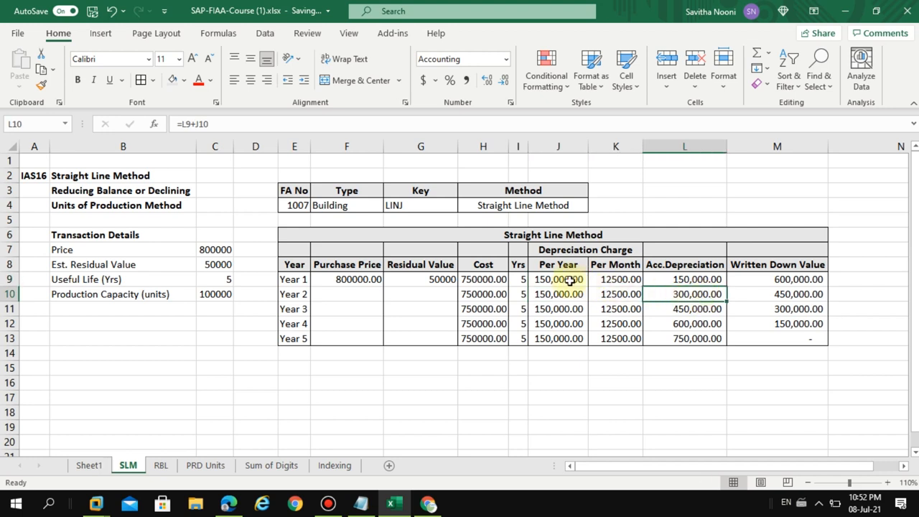
{"action": "left_click_drag", "start_coordinate": [557, 279], "coordinate": [557, 308]}
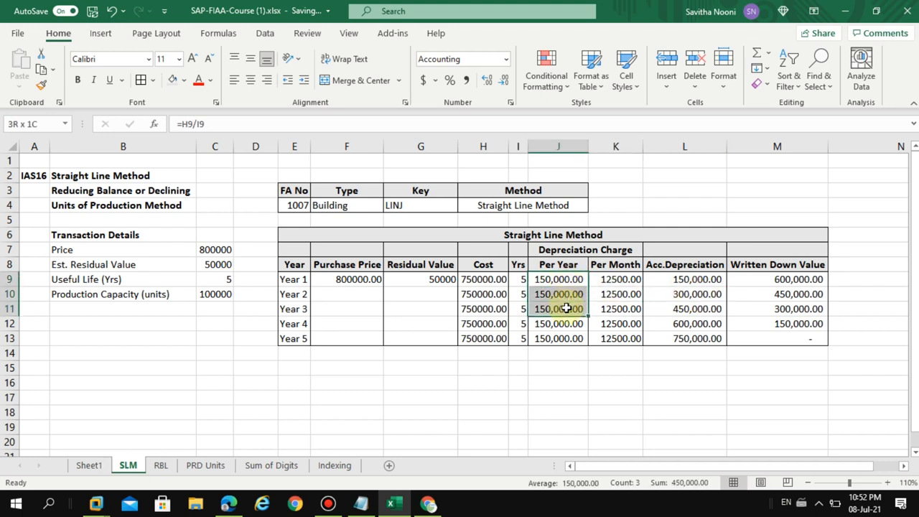
{"action": "left_click", "coordinate": [556, 279]}
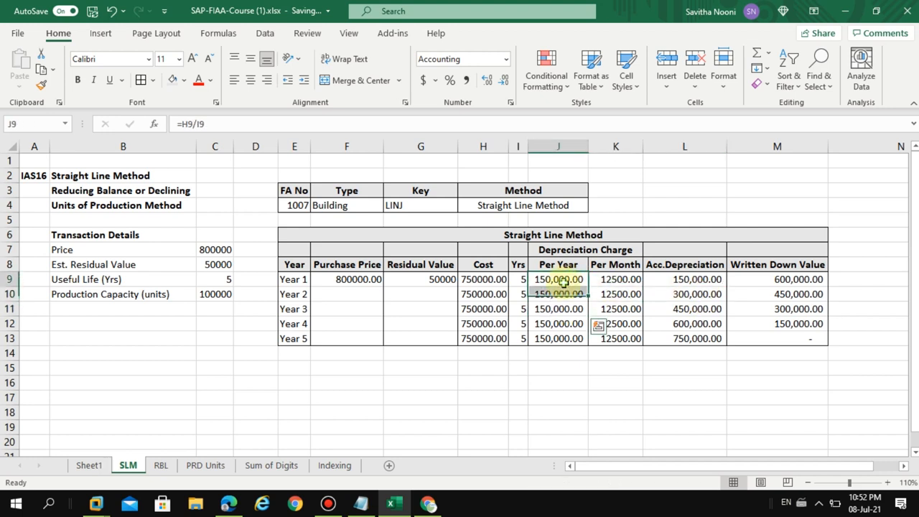
{"action": "left_click_drag", "start_coordinate": [557, 278], "coordinate": [557, 323]}
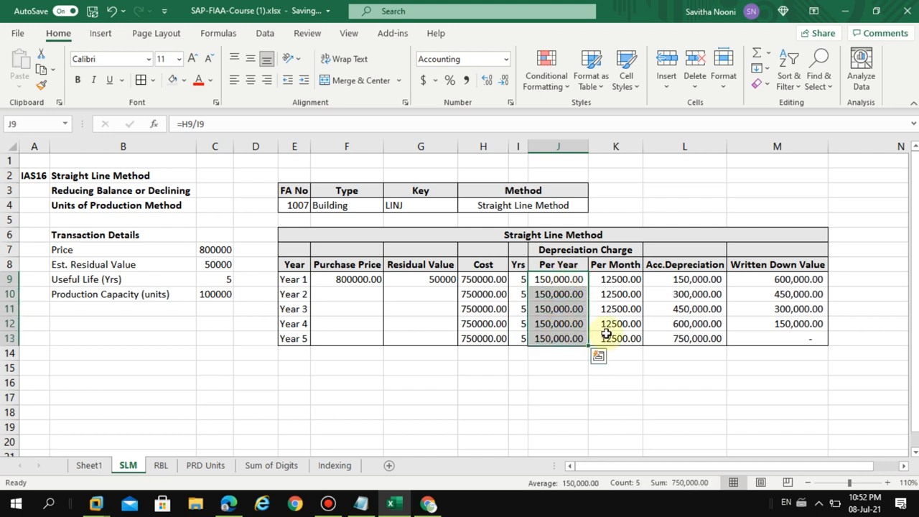
Verify the Year 5 accumulated depreciation and final written down value equal cost less 50,000 residual.
{"action": "left_click", "coordinate": [684, 338]}
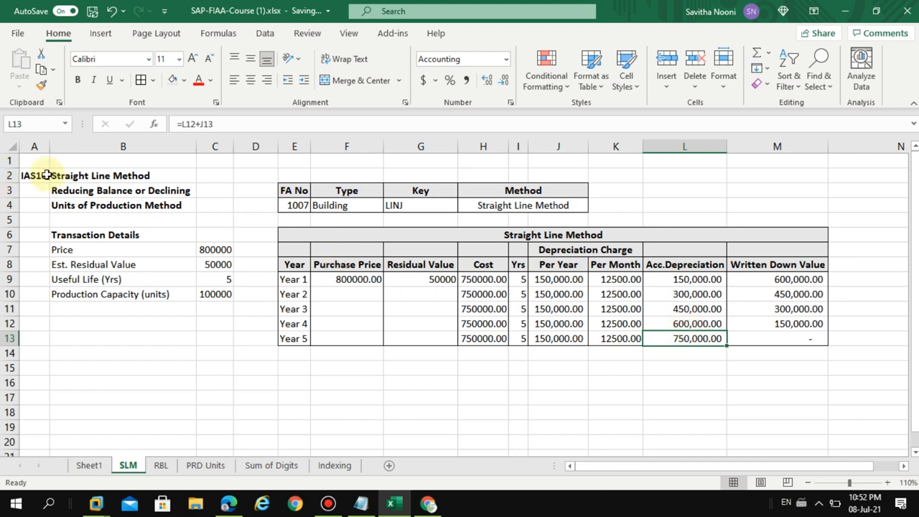
{"action": "left_click", "coordinate": [35, 175]}
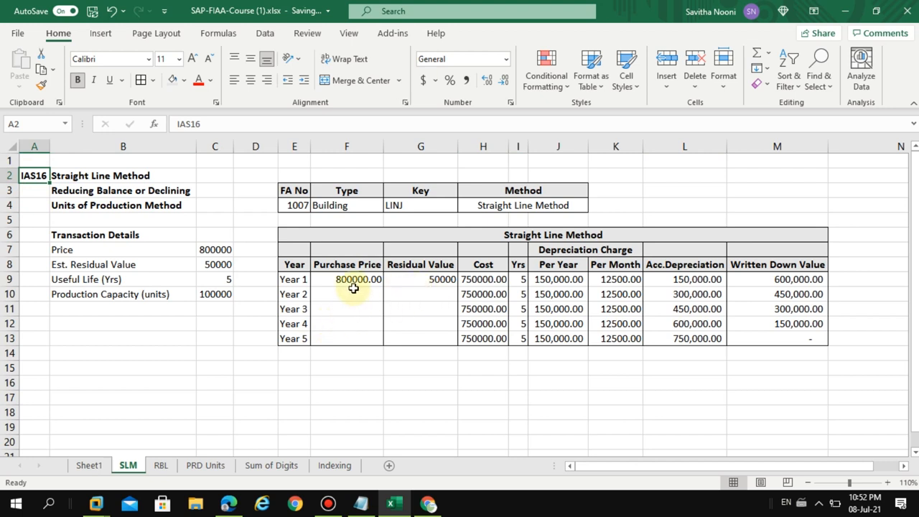
{"action": "left_click", "coordinate": [482, 278]}
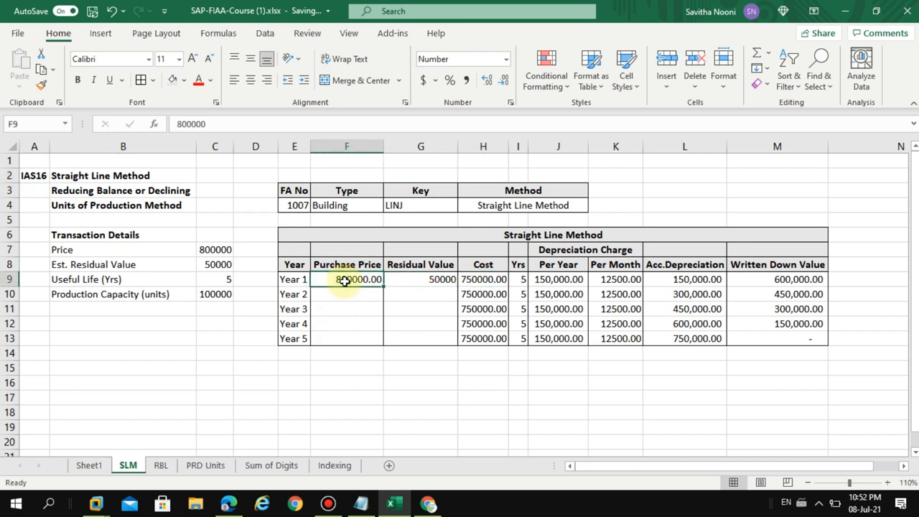
{"action": "left_click", "coordinate": [683, 338]}
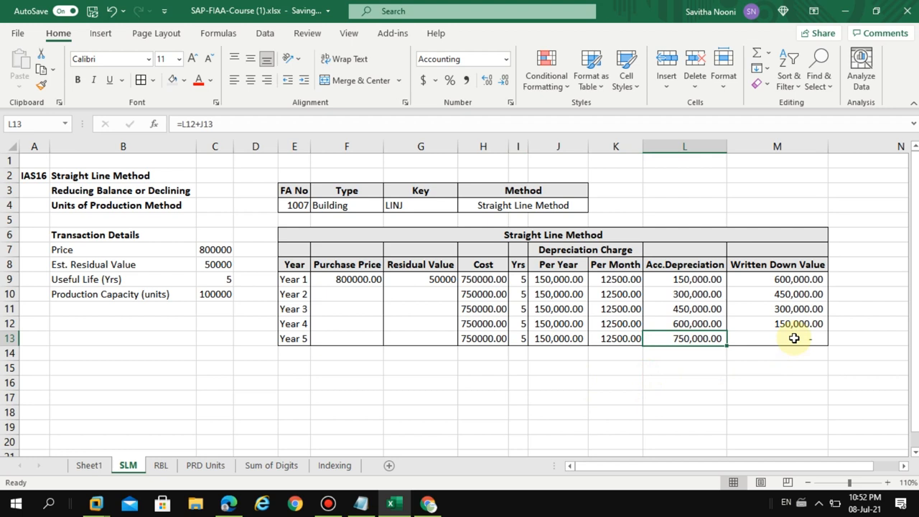
{"action": "left_click", "coordinate": [776, 338]}
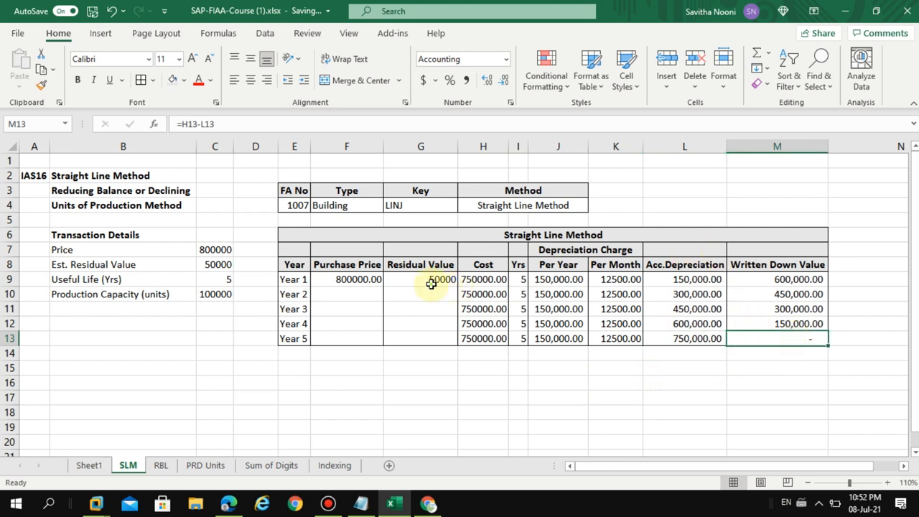
{"action": "left_click", "coordinate": [421, 278]}
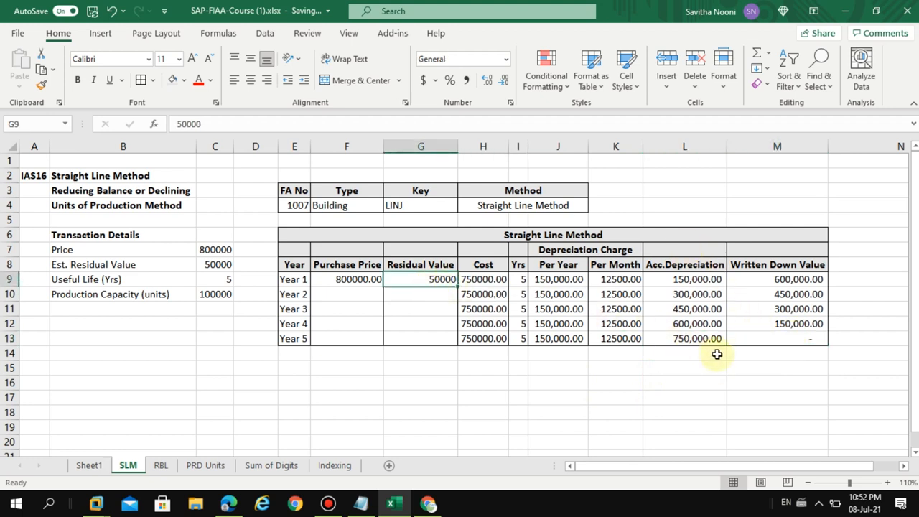
{"action": "left_click", "coordinate": [777, 339]}
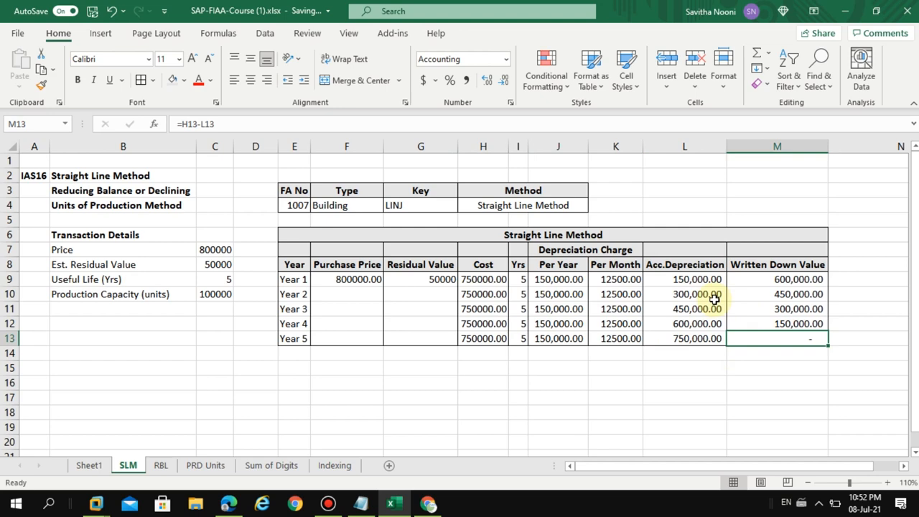
{"action": "mouse_move", "coordinate": [528, 269]}
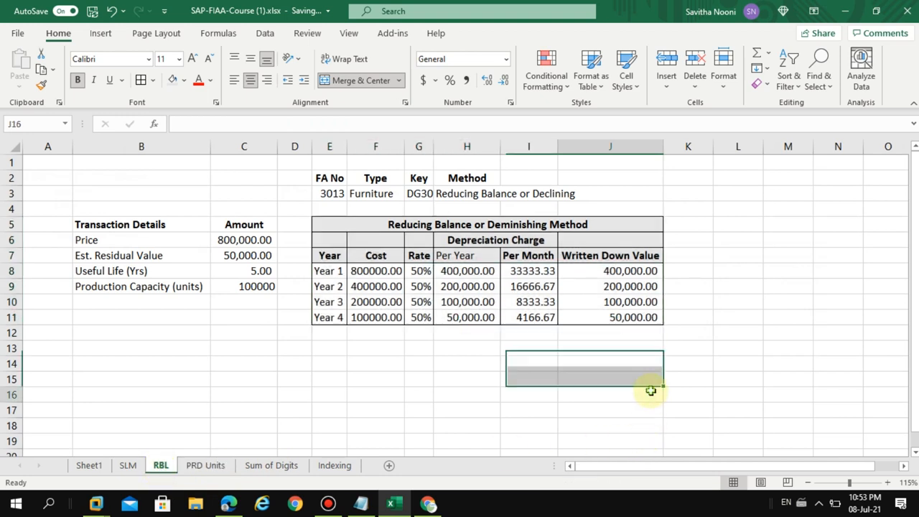
Inspect the reducing balance cost 800,000, 50% rate and Year 1–2 per-year charge formulas =F8*G8.
{"action": "left_click", "coordinate": [610, 393]}
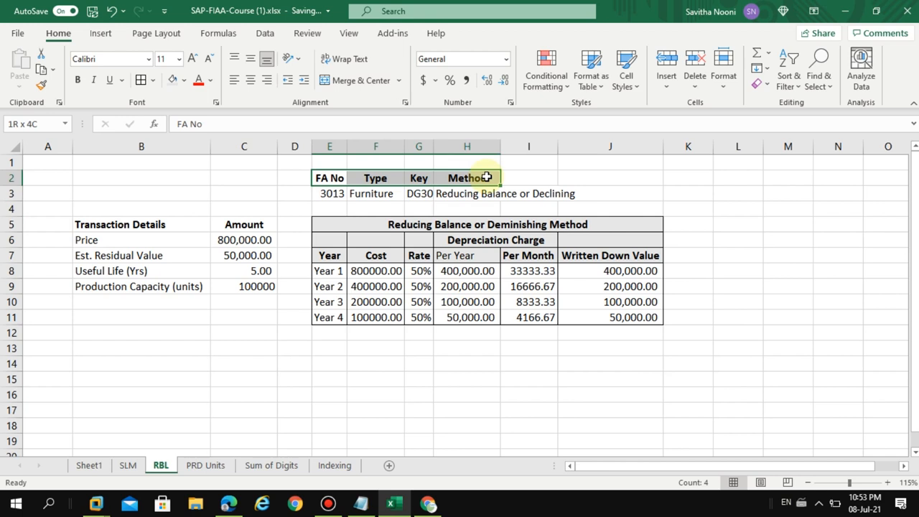
{"action": "left_click", "coordinate": [467, 193]}
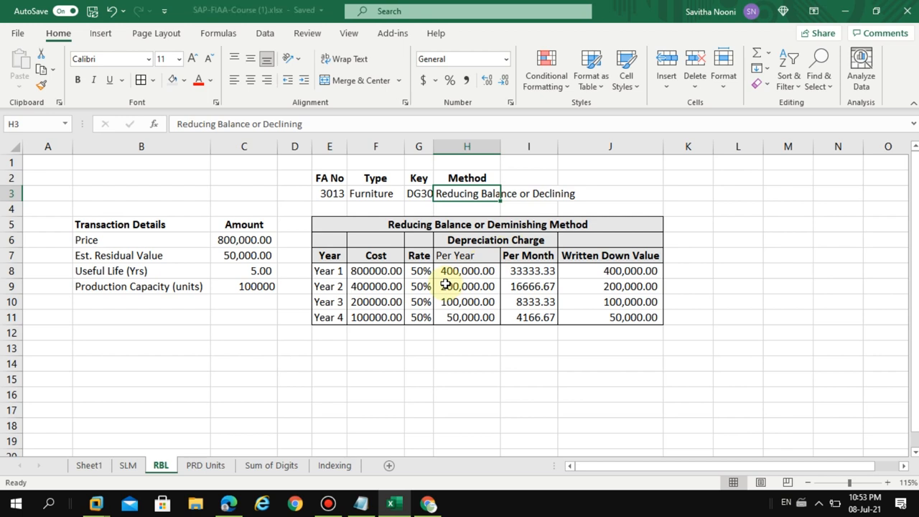
{"action": "left_click", "coordinate": [376, 270]}
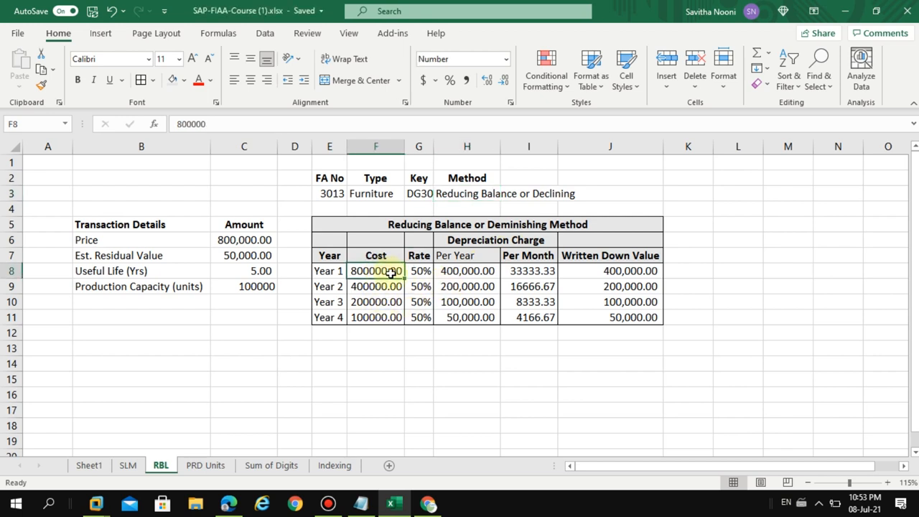
{"action": "left_click", "coordinate": [419, 270]}
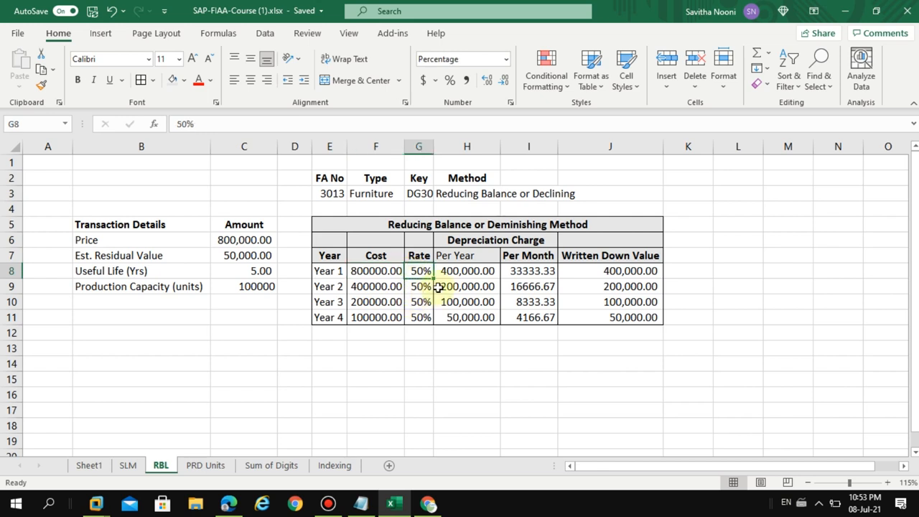
{"action": "left_click", "coordinate": [466, 270]}
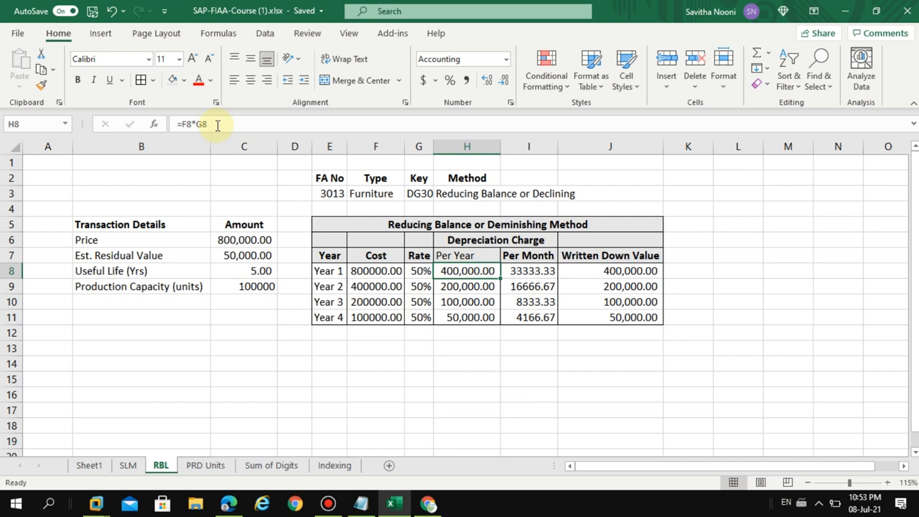
{"action": "double_click", "coordinate": [467, 270]}
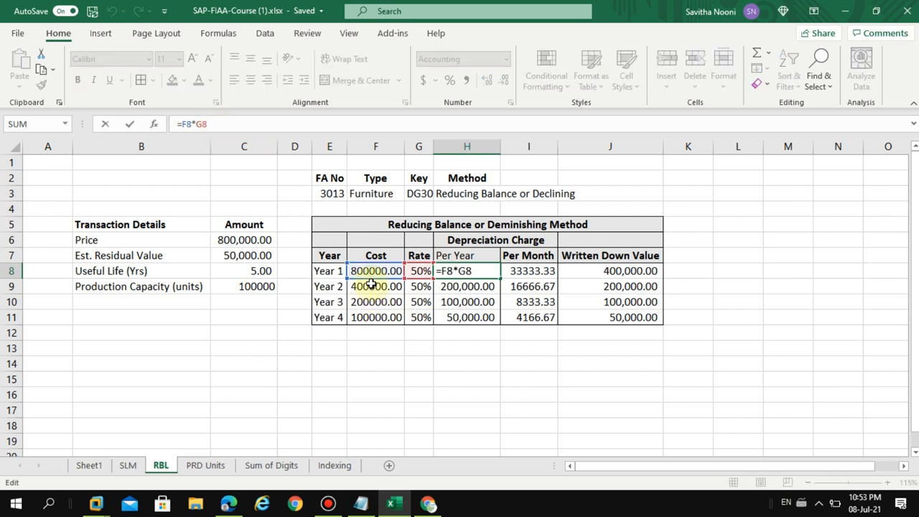
{"action": "mouse_move", "coordinate": [485, 341]}
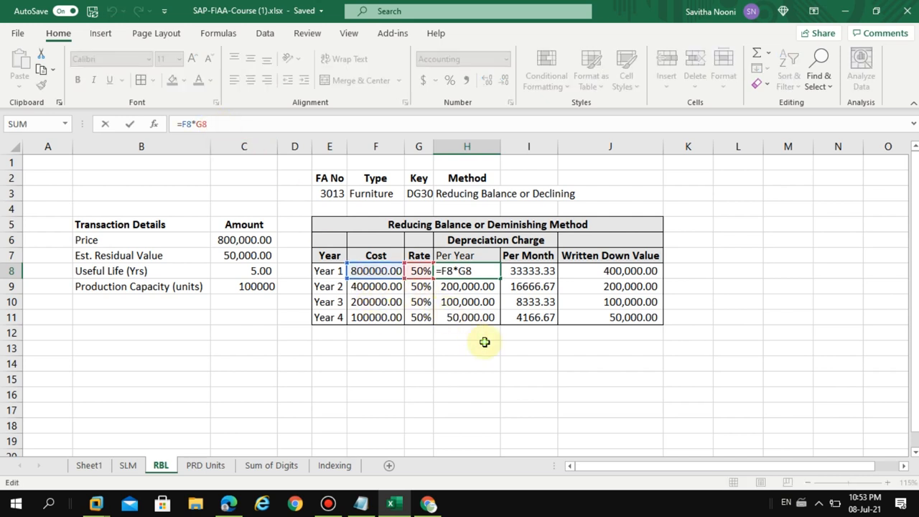
{"action": "key", "text": "Return"}
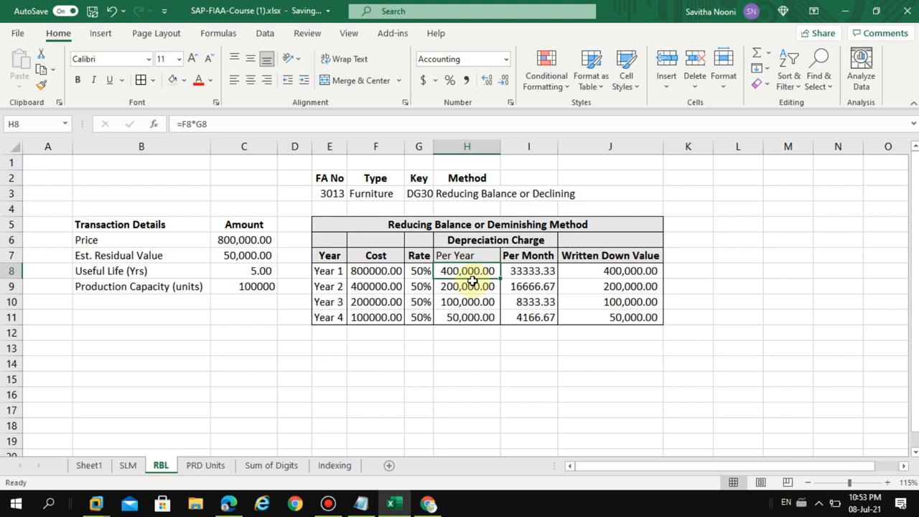
{"action": "left_click", "coordinate": [466, 286]}
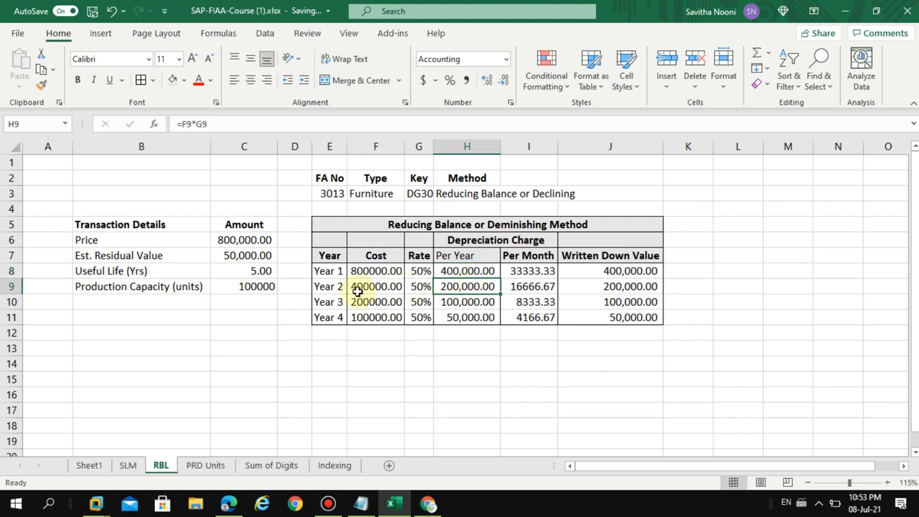
Bold the estimated residual value row and the Year 4 charge of 50,000.00.
{"action": "left_click", "coordinate": [467, 318]}
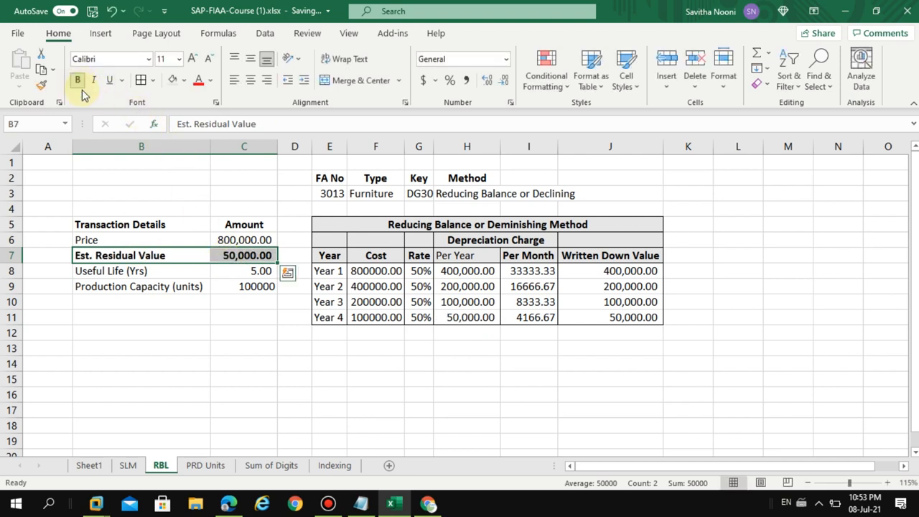
{"action": "left_click", "coordinate": [467, 317]}
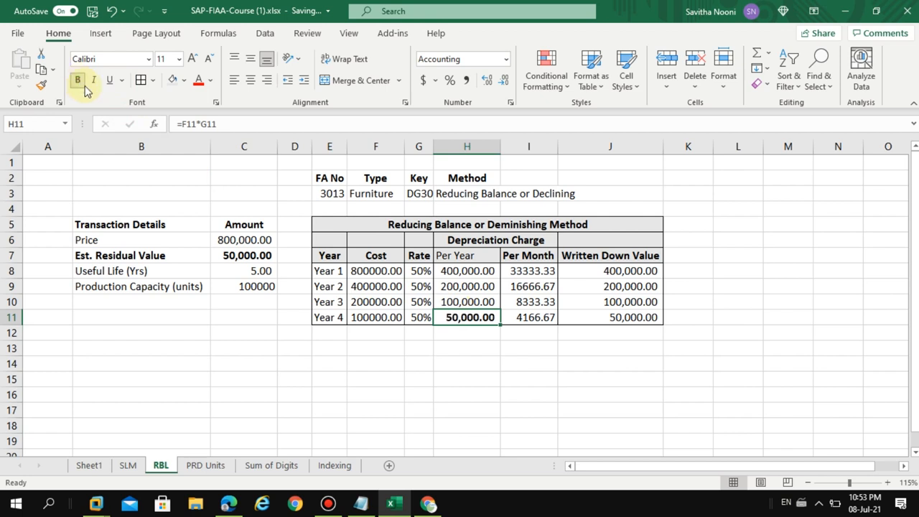
{"action": "left_click", "coordinate": [529, 363]}
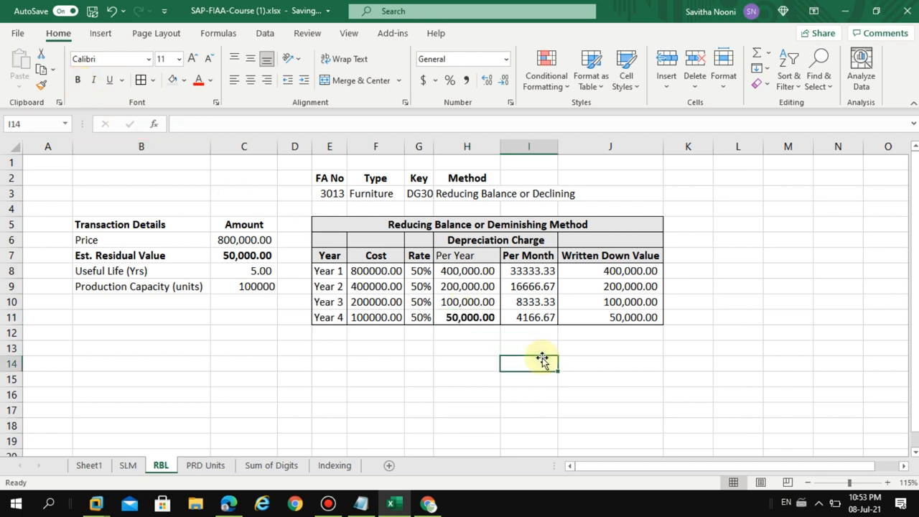
{"action": "mouse_move", "coordinate": [540, 352]}
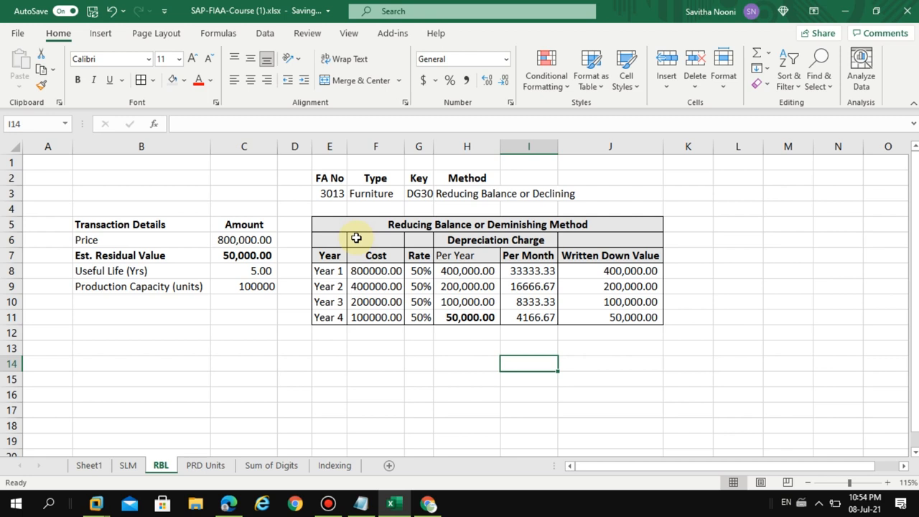
Note asset number 3013 on RBL, then return to the SLM sheet and note asset 1007.
{"action": "left_click", "coordinate": [329, 192]}
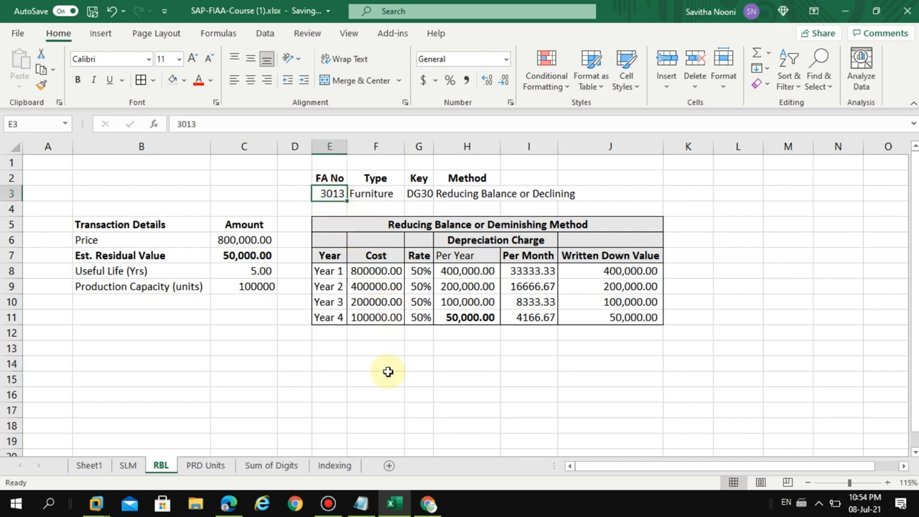
{"action": "mouse_move", "coordinate": [350, 398]}
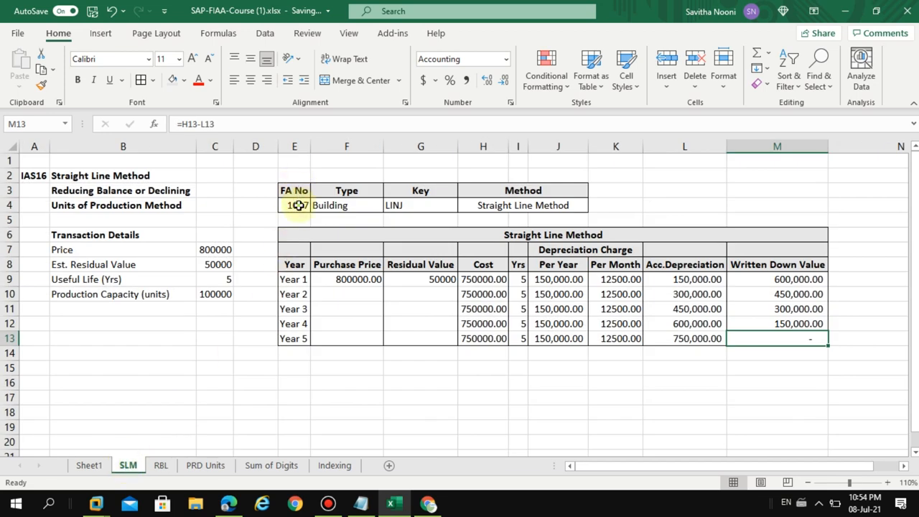
{"action": "left_click", "coordinate": [297, 205]}
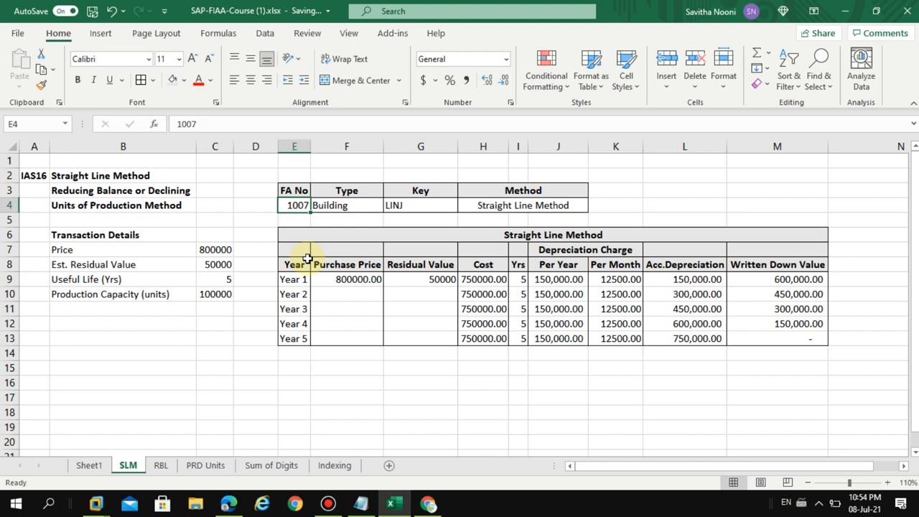